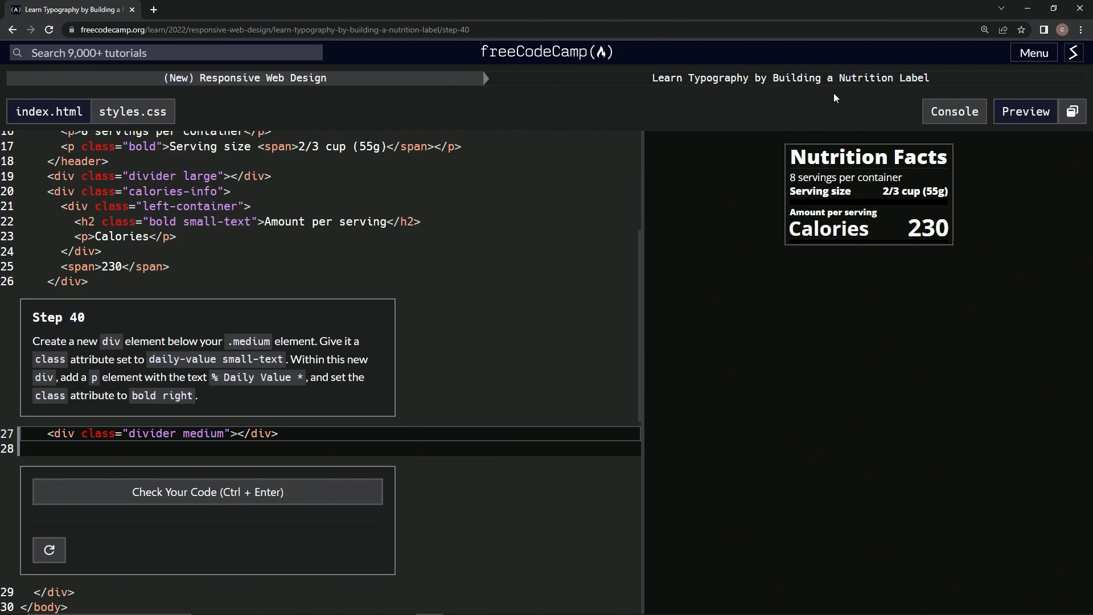
{"action": "mouse_move", "coordinate": [32, 333]}
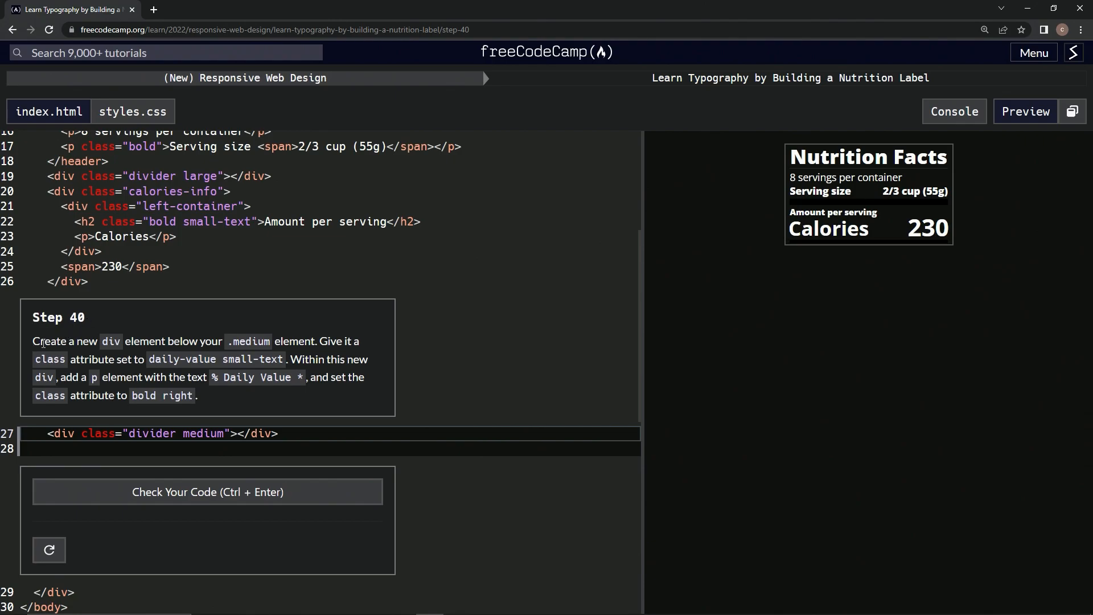
{"action": "mouse_move", "coordinate": [229, 344]}
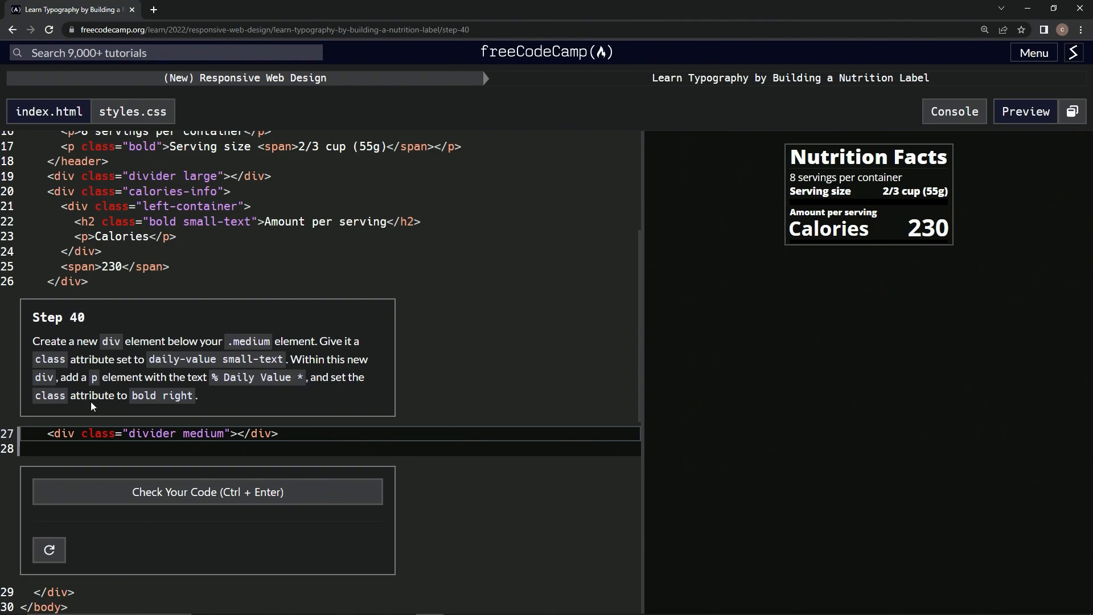
{"action": "mouse_move", "coordinate": [270, 433]}
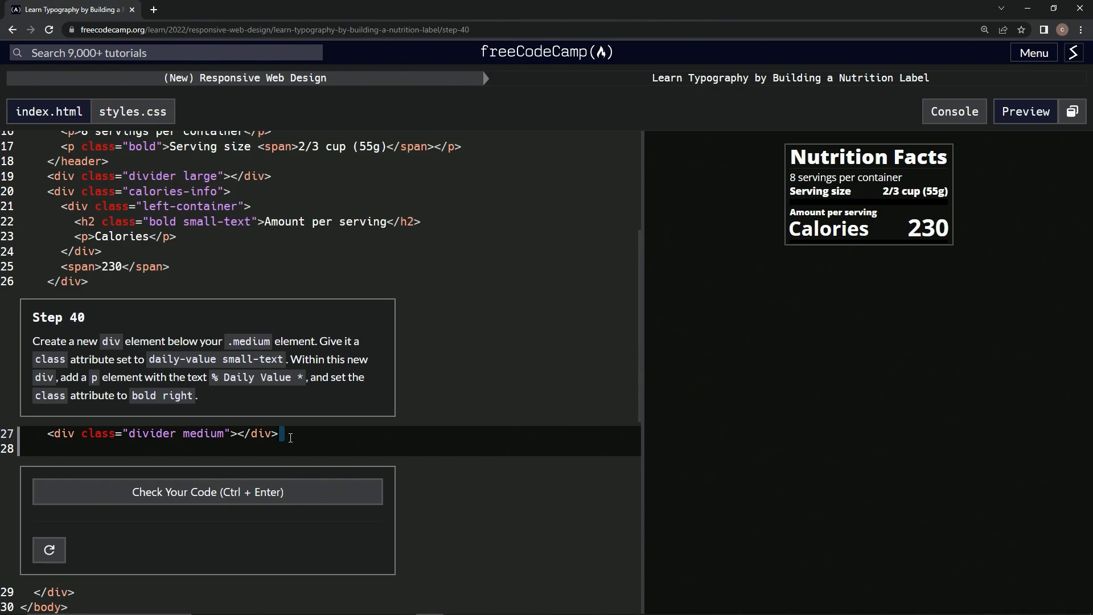
Add an empty div element with a blank class attribute on line 28 below the medium divider
{"action": "type", "text": "d"}
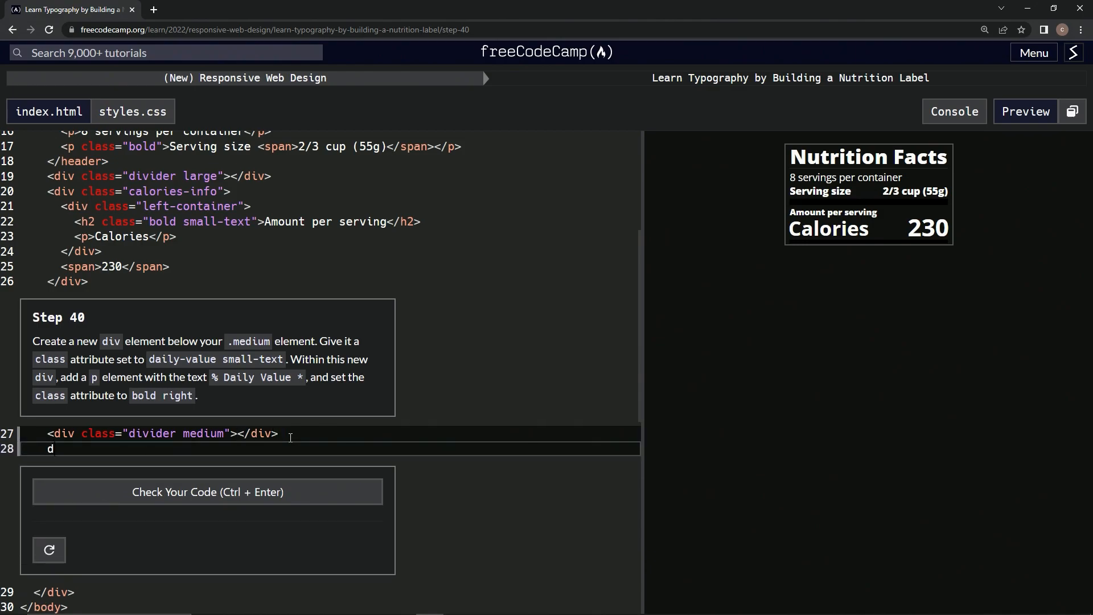
{"action": "type", "text": "="}
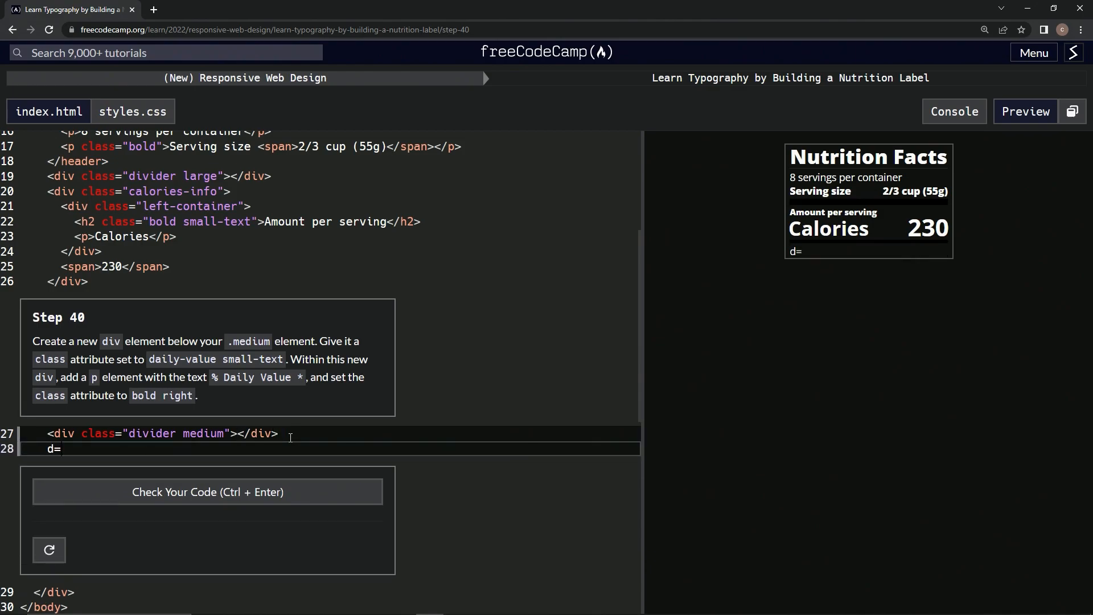
{"action": "type", "text": "<"}
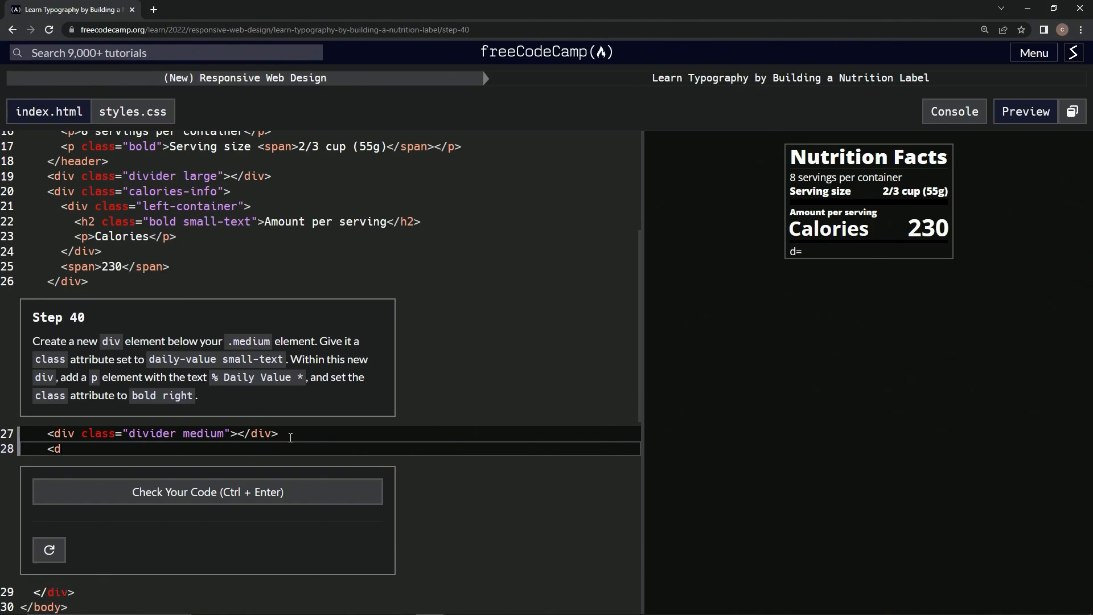
{"action": "type", "text": "iv></div>"}
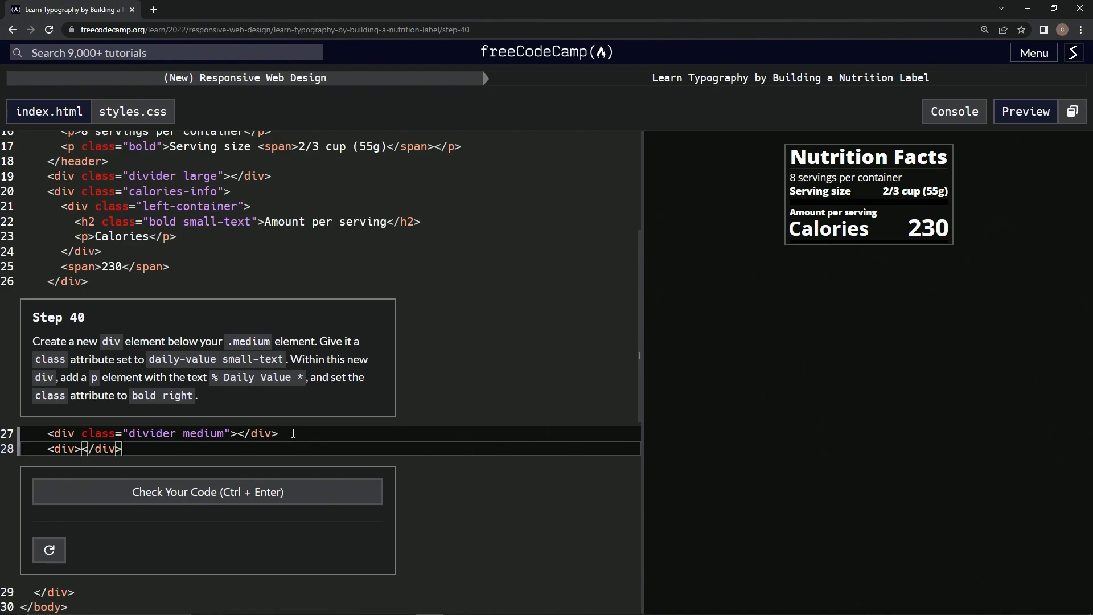
{"action": "mouse_move", "coordinate": [294, 441]}
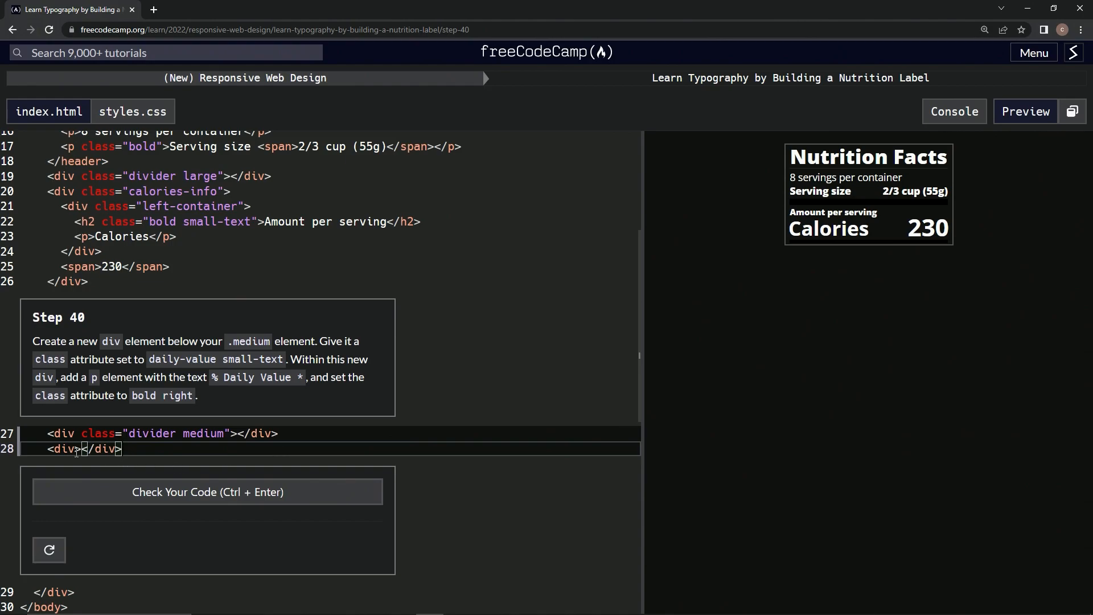
{"action": "type", "text": "class='"}
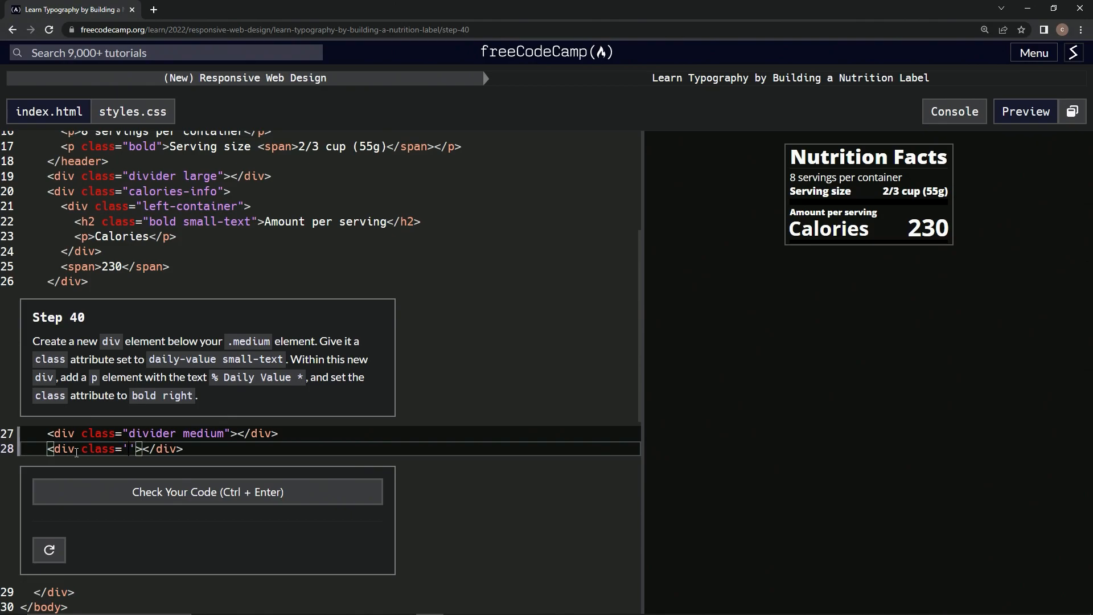
{"action": "mouse_move", "coordinate": [148, 361]}
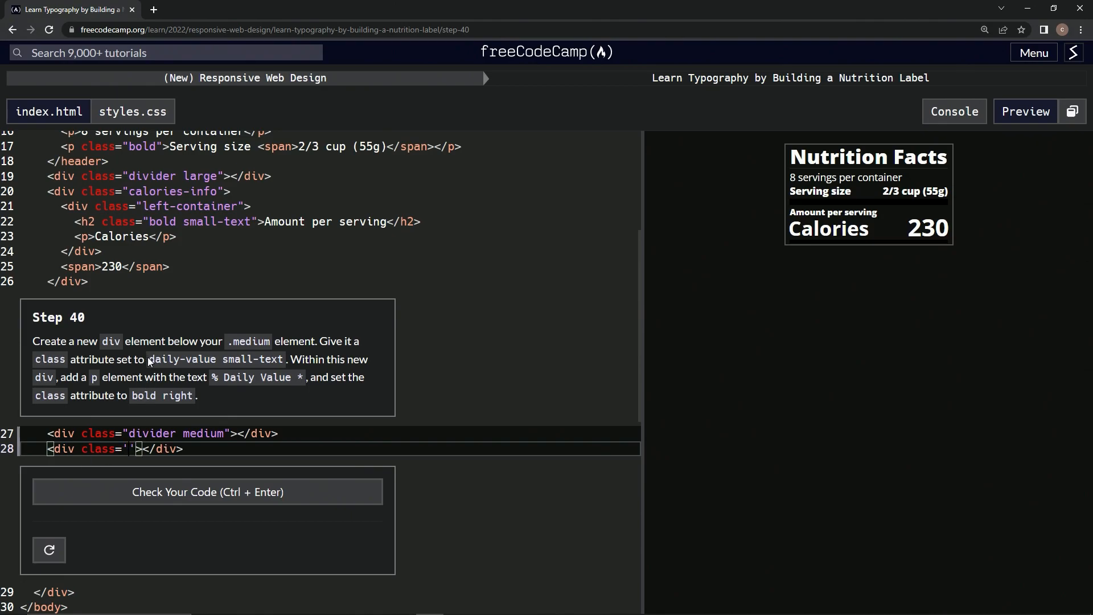
Give the new div the class 'daily-value small-text' copied from the instructions
{"action": "double_click", "coordinate": [215, 358]}
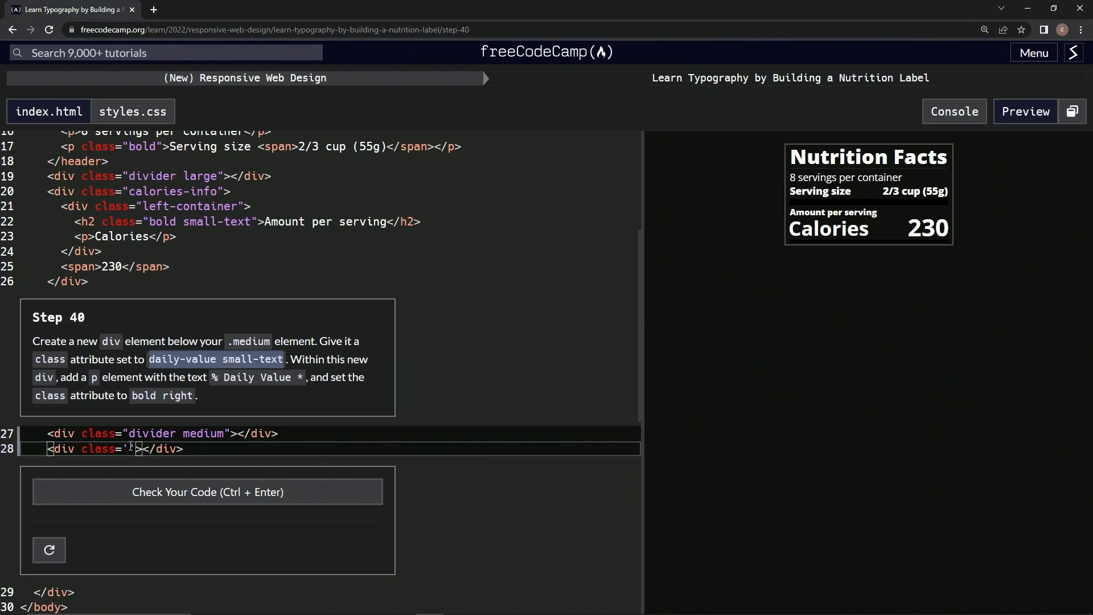
{"action": "type", "text": "daily-value small-text"}
{"action": "type", "text": "<"}
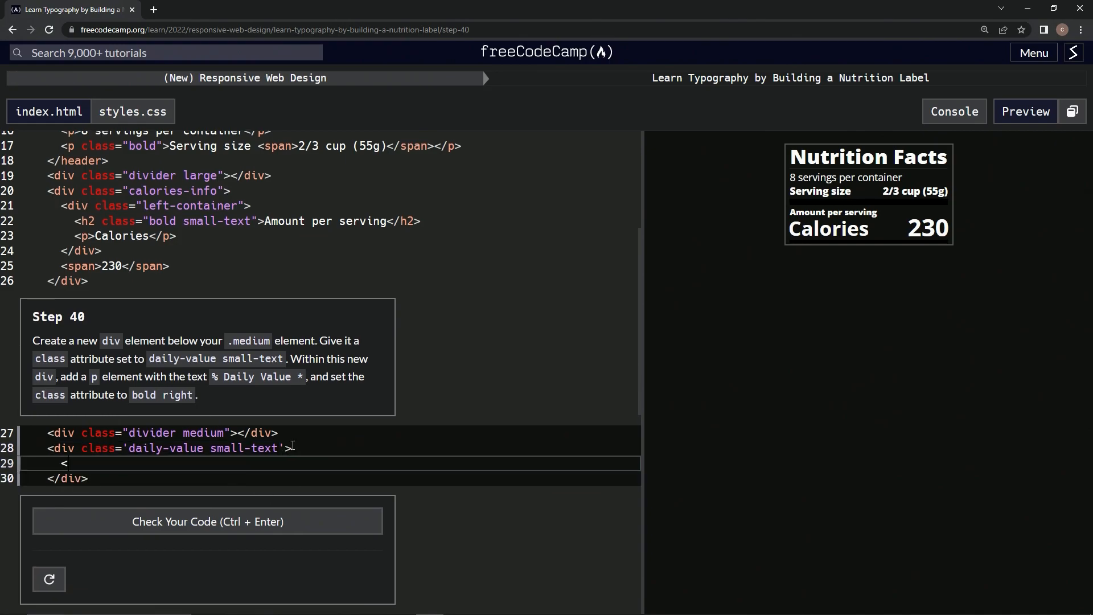
Nest a paragraph reading '% Daily Value *' inside the daily-value div
{"action": "type", "text": "p>"}
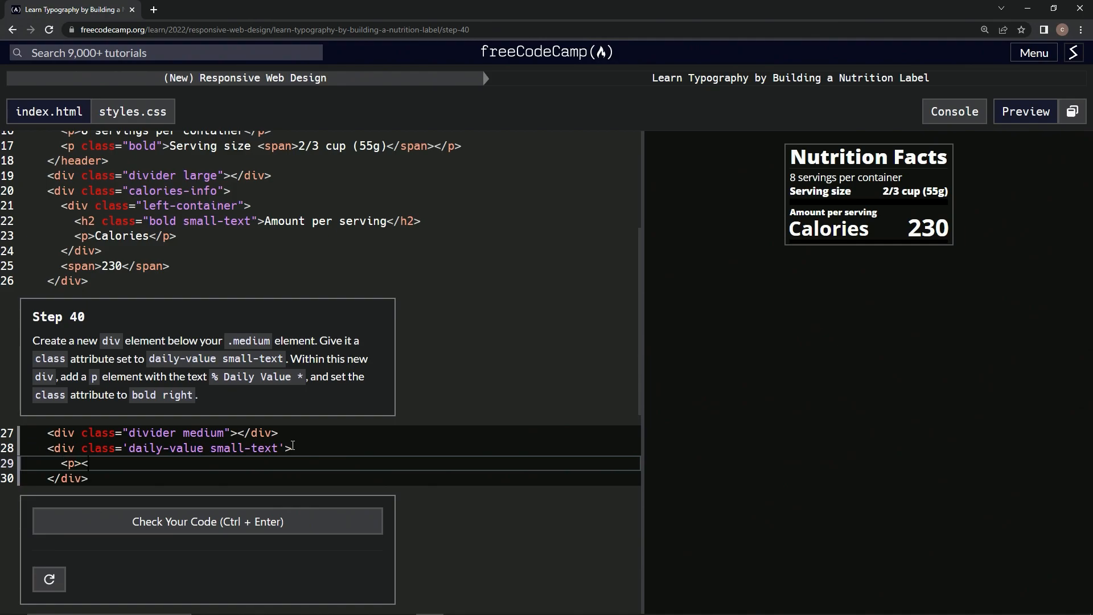
{"action": "type", "text": "</p>"}
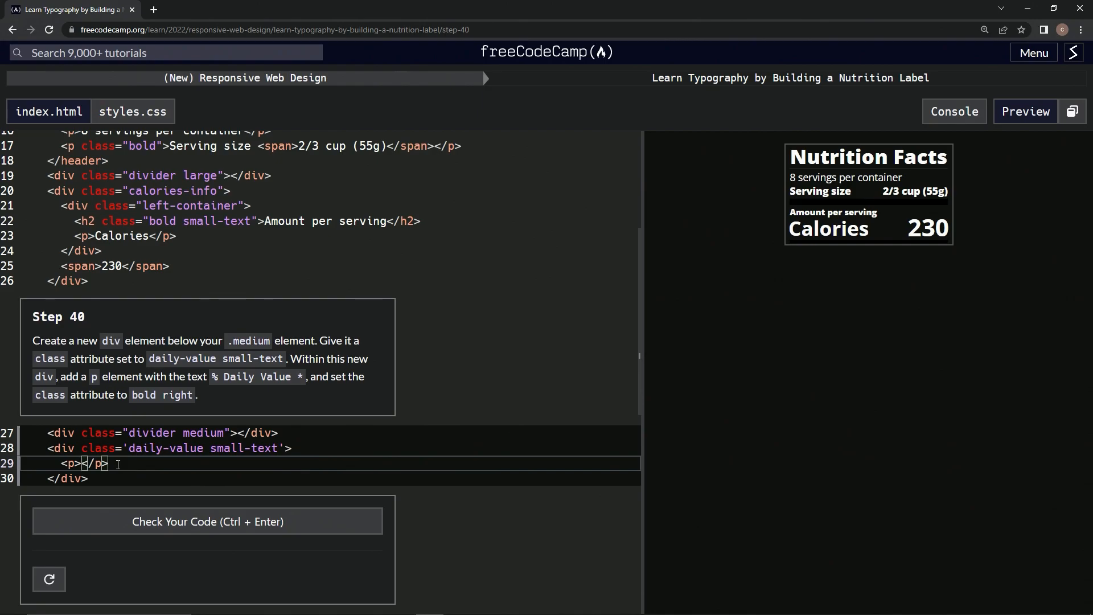
{"action": "type", "text": "%"}
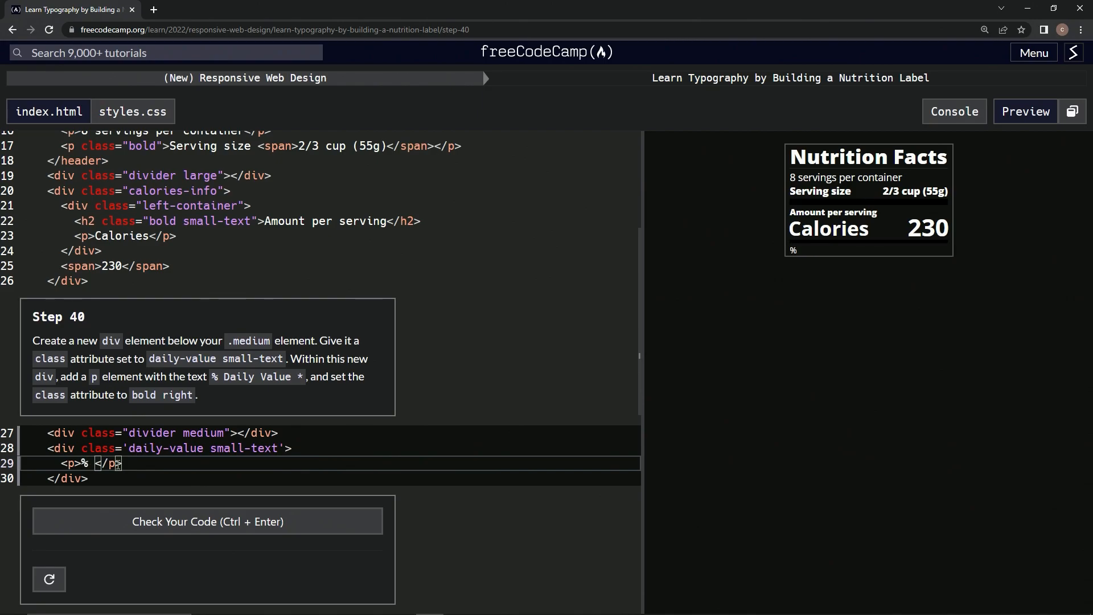
{"action": "type", "text": "Daily Val"}
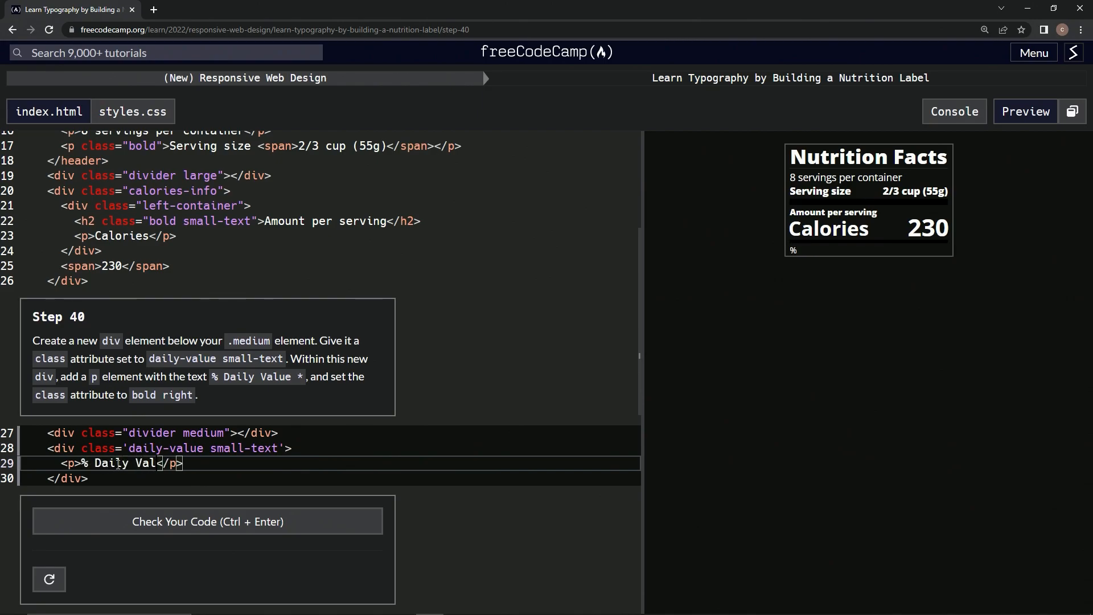
{"action": "type", "text": "ue"}
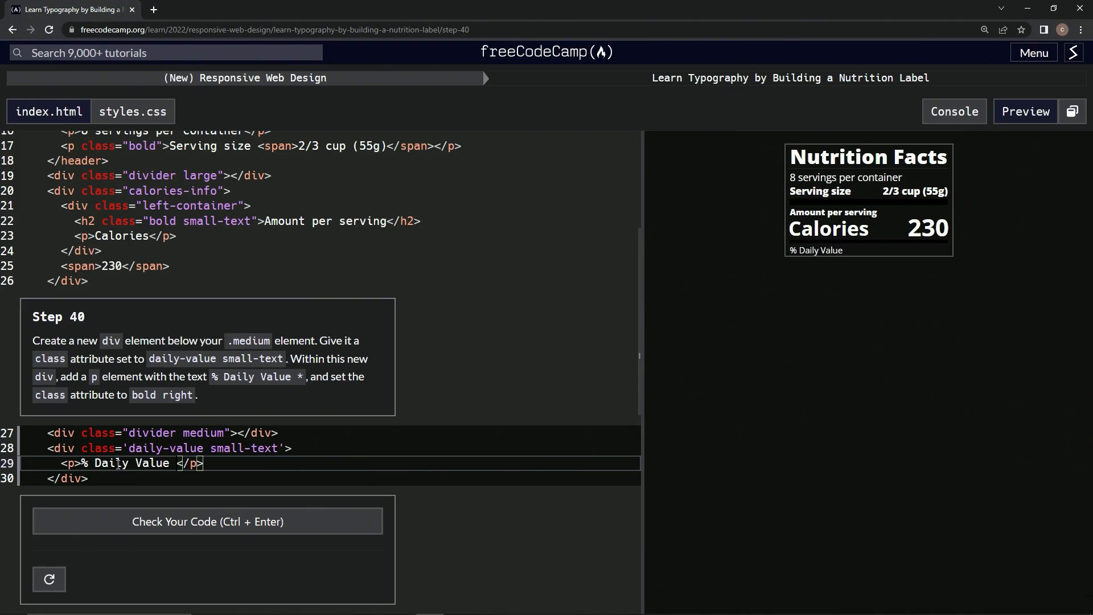
{"action": "type", "text": "*"}
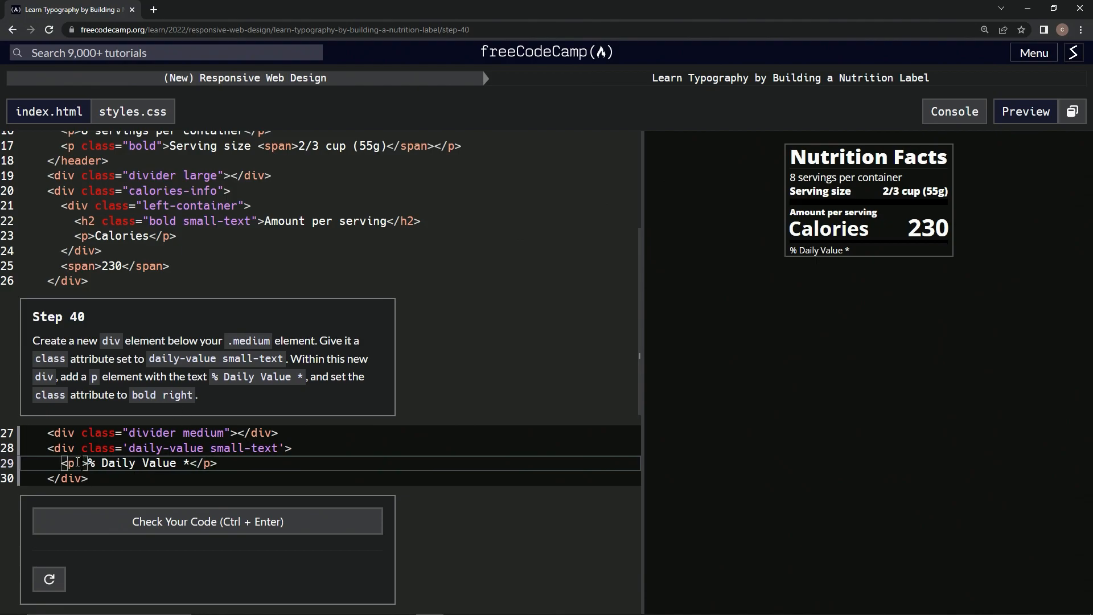
Give the paragraph class 'bold right', pass Step 40's tests, and advance to Step 41
{"action": "type", "text": "class='bold"}
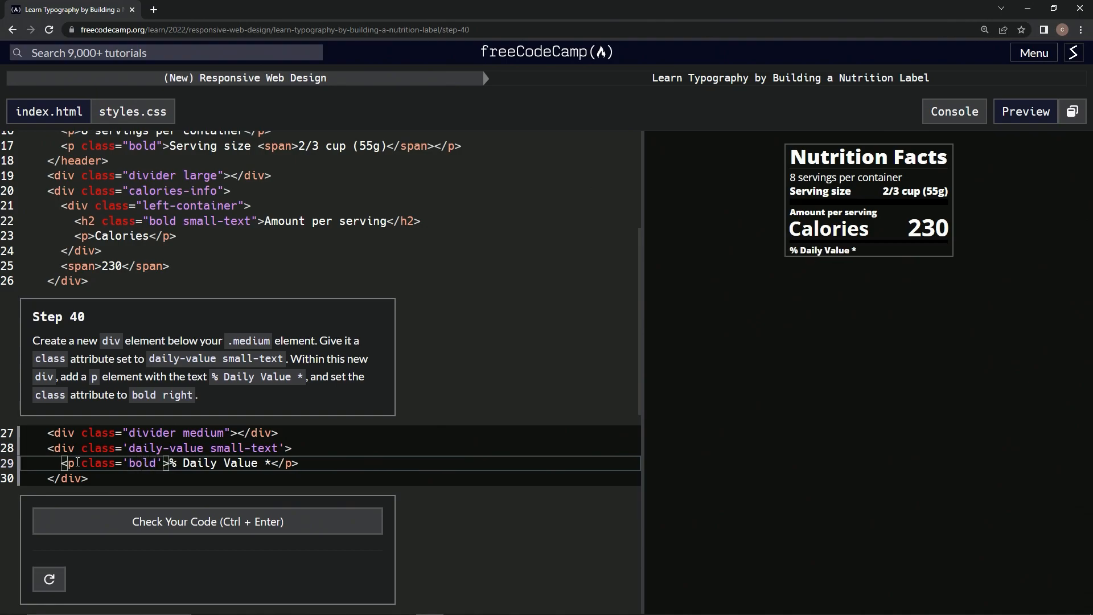
{"action": "type", "text": "right"}
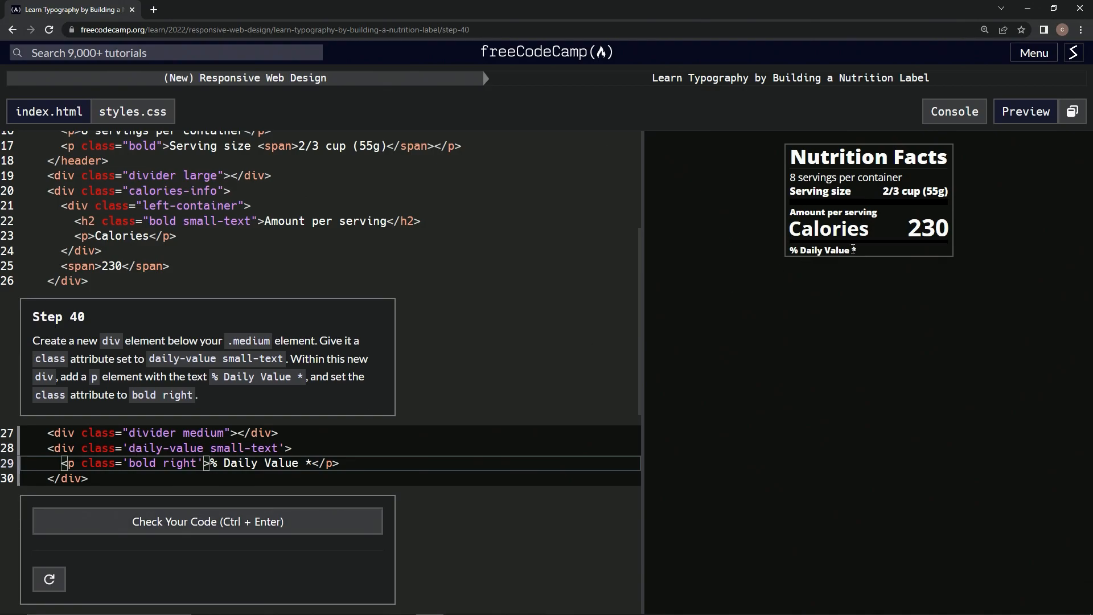
{"action": "left_click", "coordinate": [208, 521]}
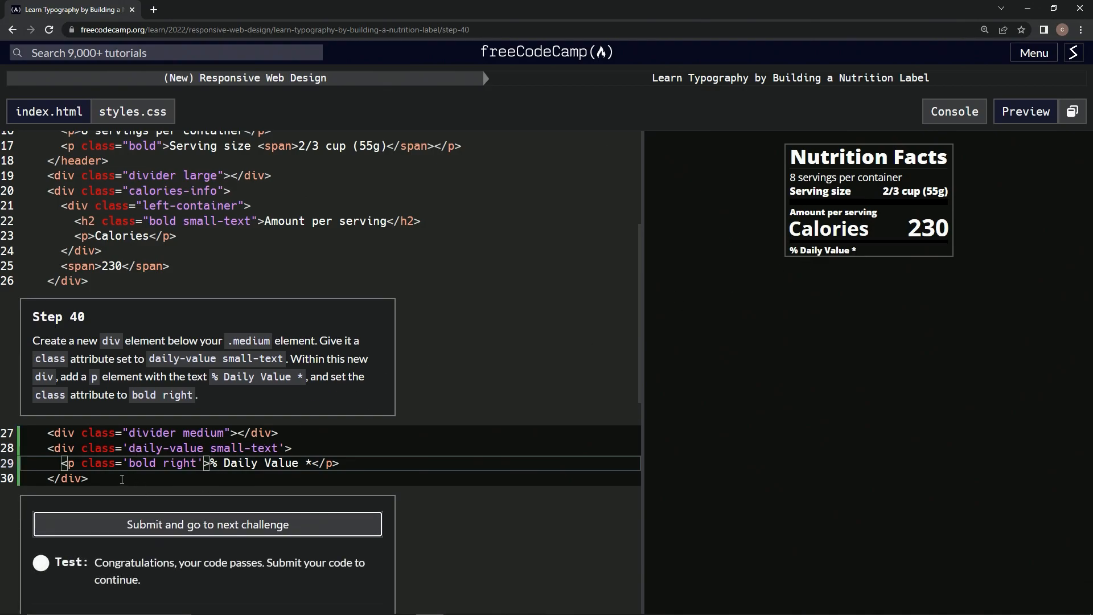
{"action": "left_click", "coordinate": [207, 524]}
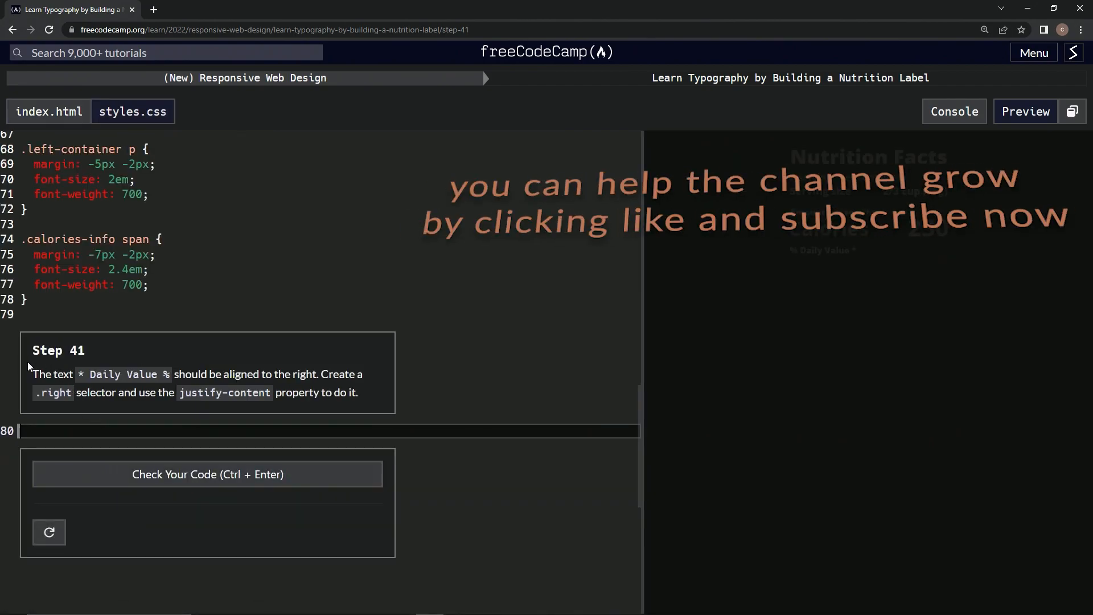
{"action": "mouse_move", "coordinate": [137, 368]}
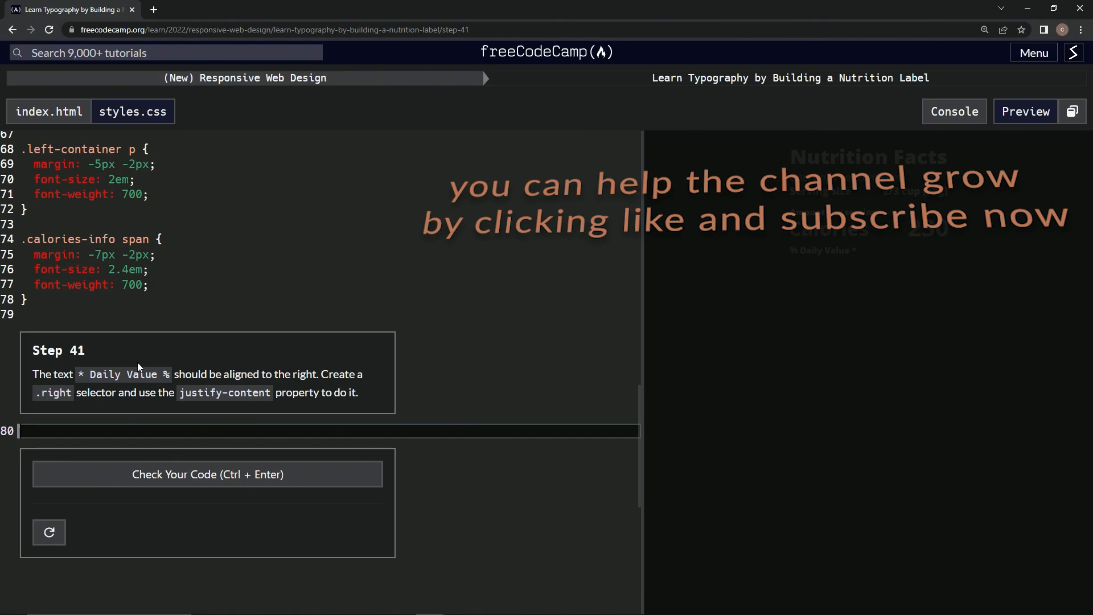